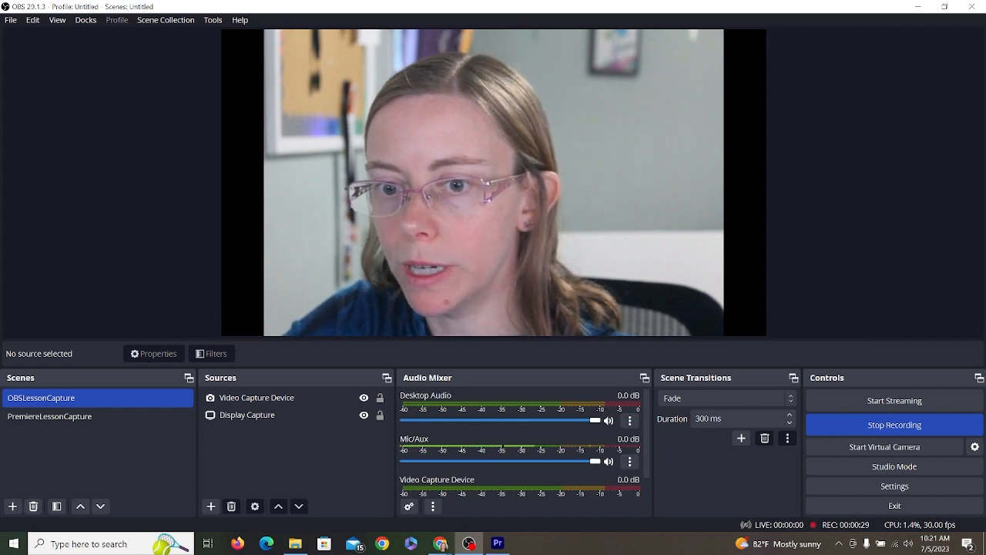
Step: Add a second Video Capture Device source and select the duplicate Video Capture Device 3
left_click(256, 398)
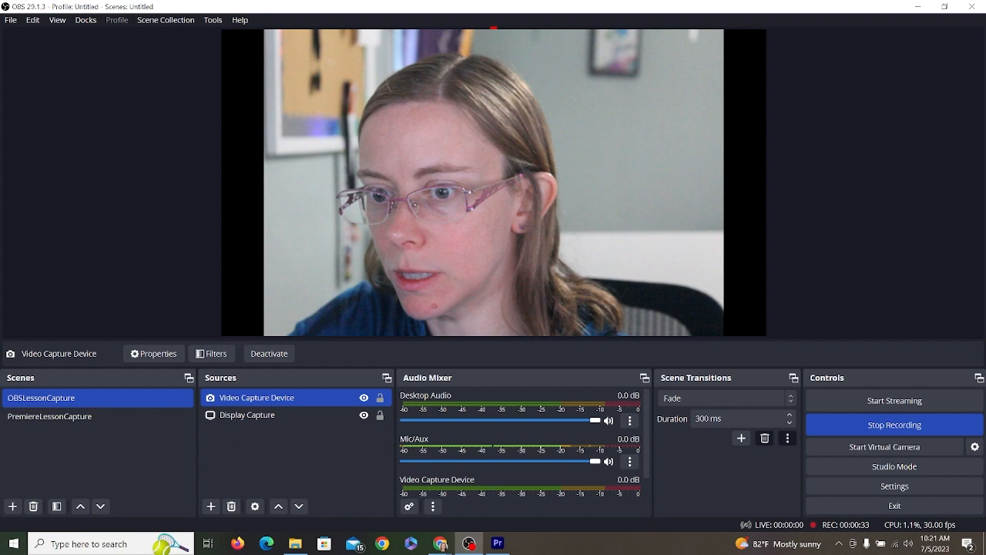
left_click(246, 415)
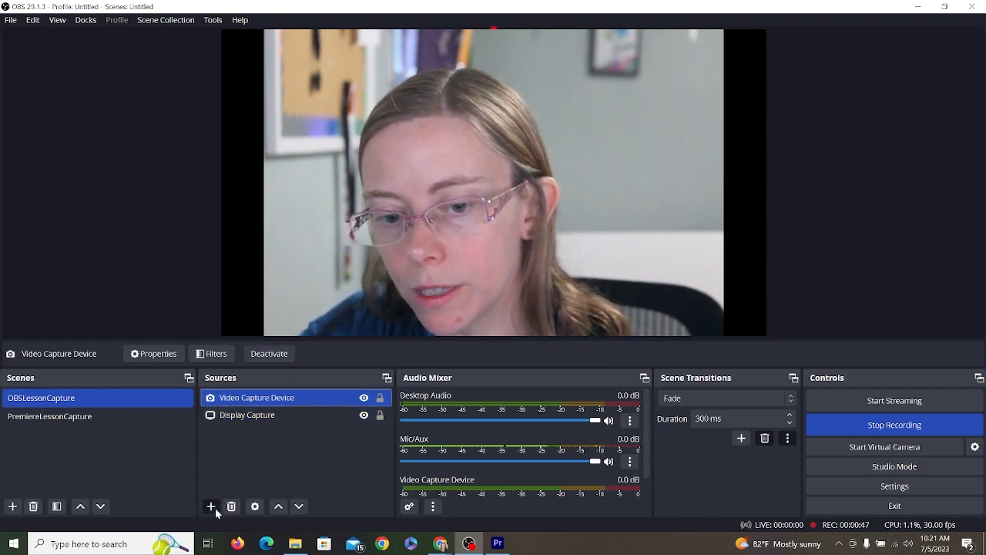
left_click(210, 505)
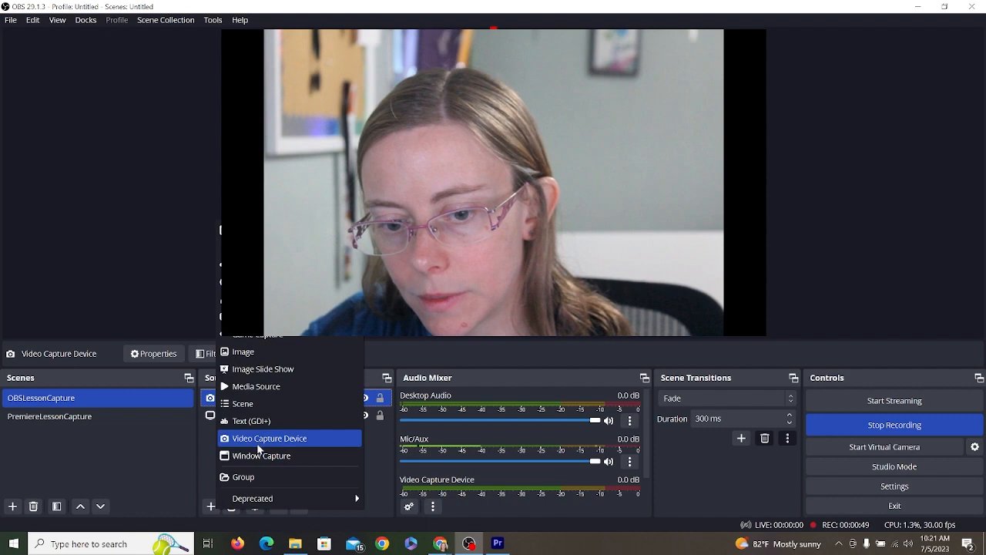
left_click(268, 438)
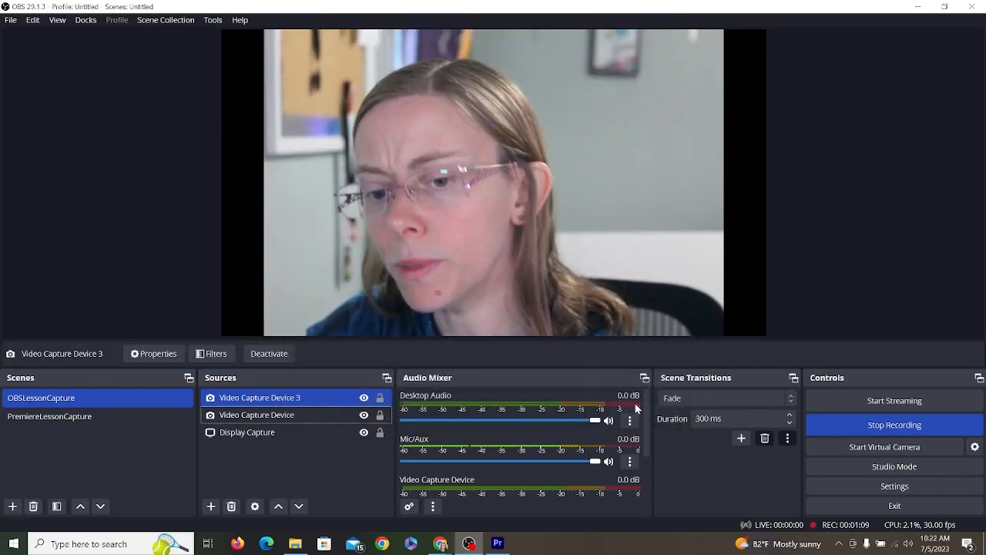
left_click(256, 415)
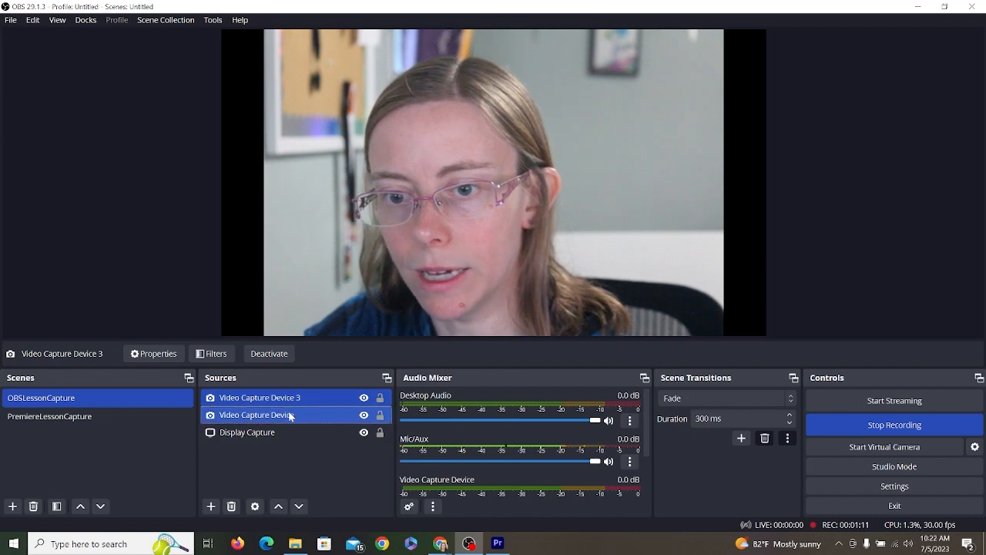
left_click(259, 397)
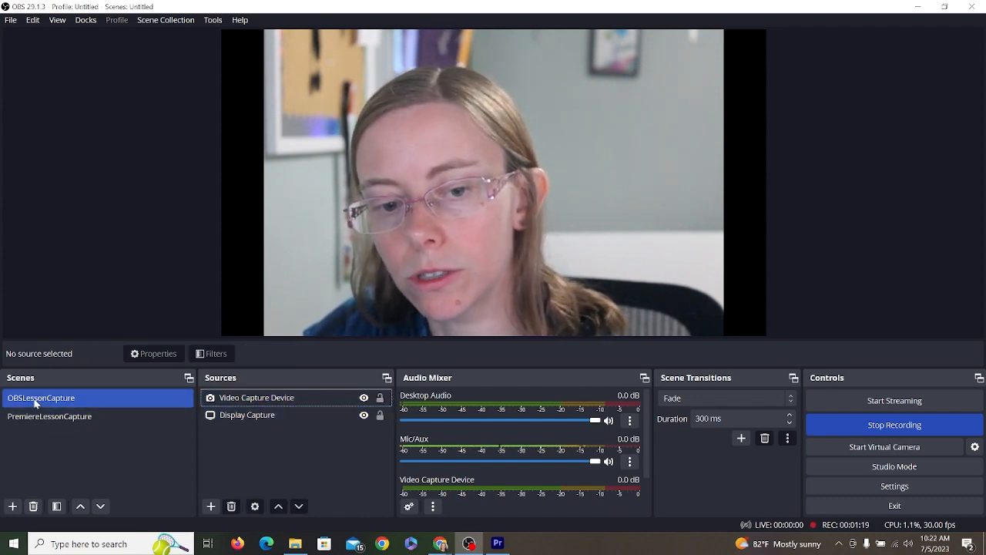
Step: Switch between the OBSLessonCapture and PremiereLessonCapture scenes, ending on OBSLessonCapture's Display Capture source
left_click(49, 416)
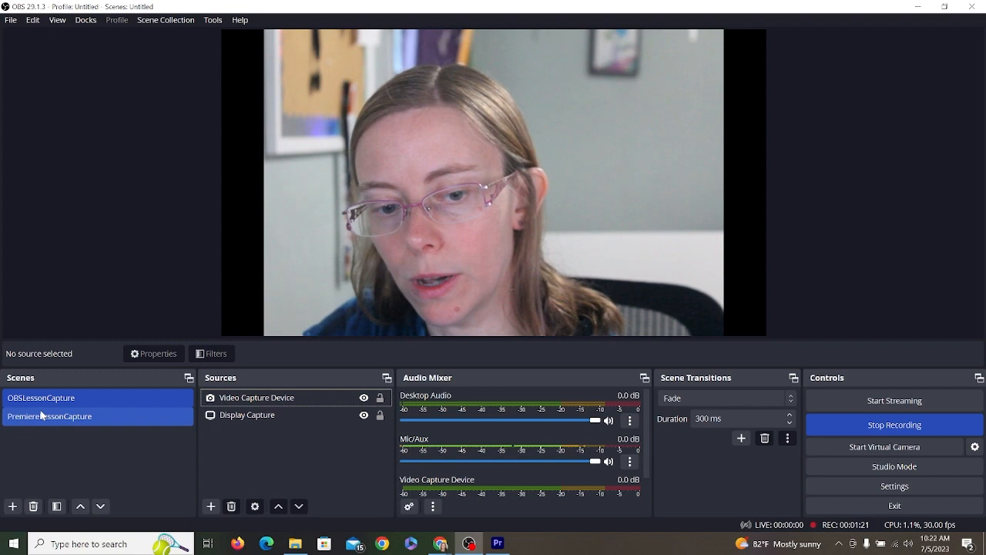
left_click(496, 541)
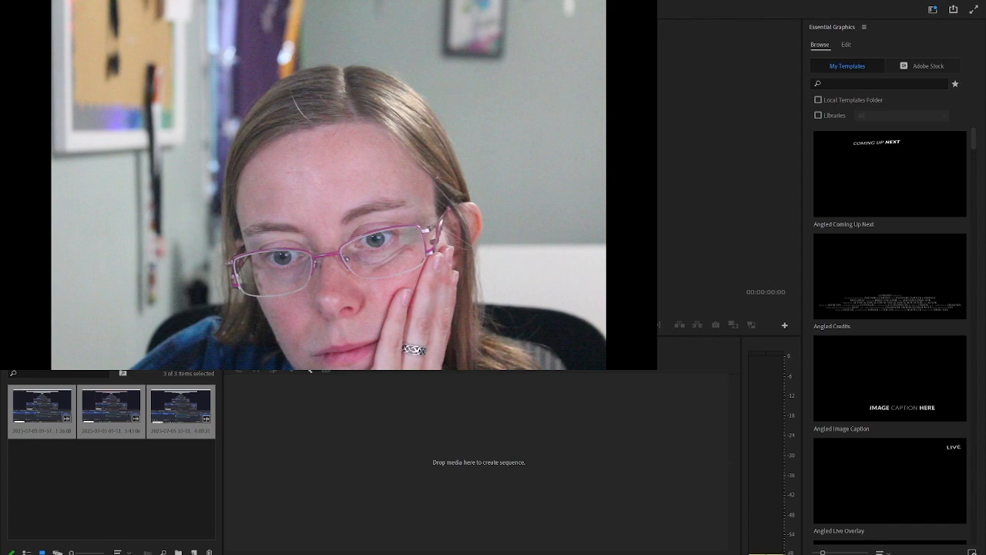
left_click(445, 540)
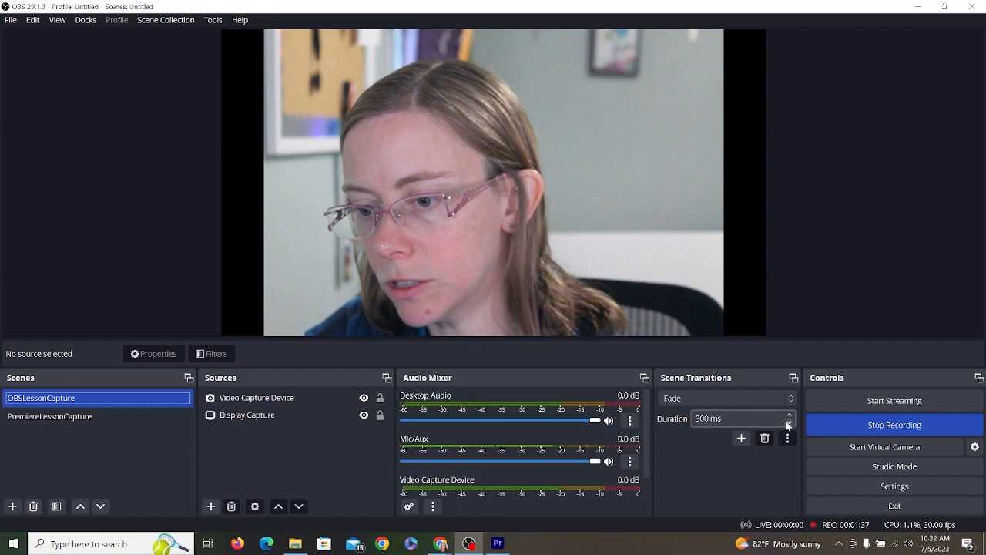
left_click(49, 416)
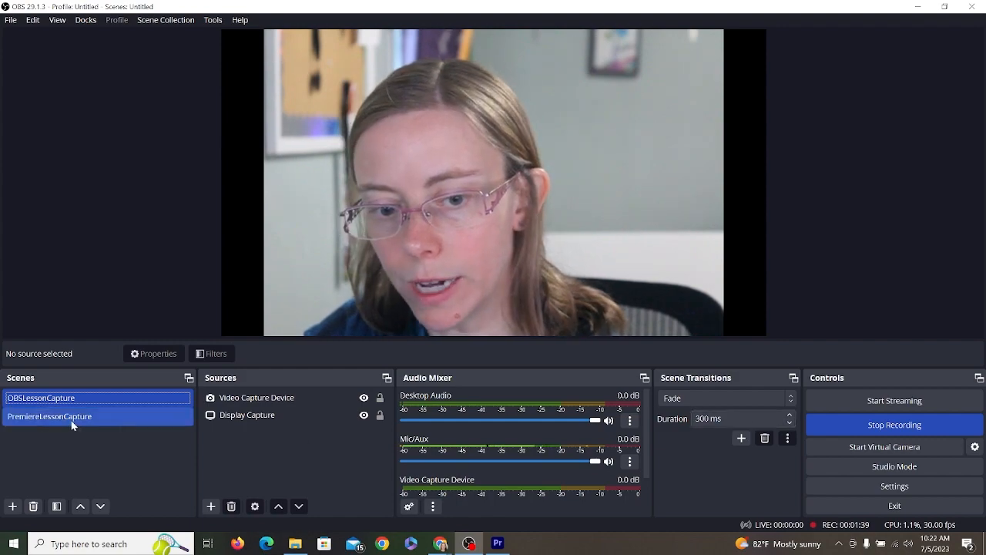
left_click(496, 542)
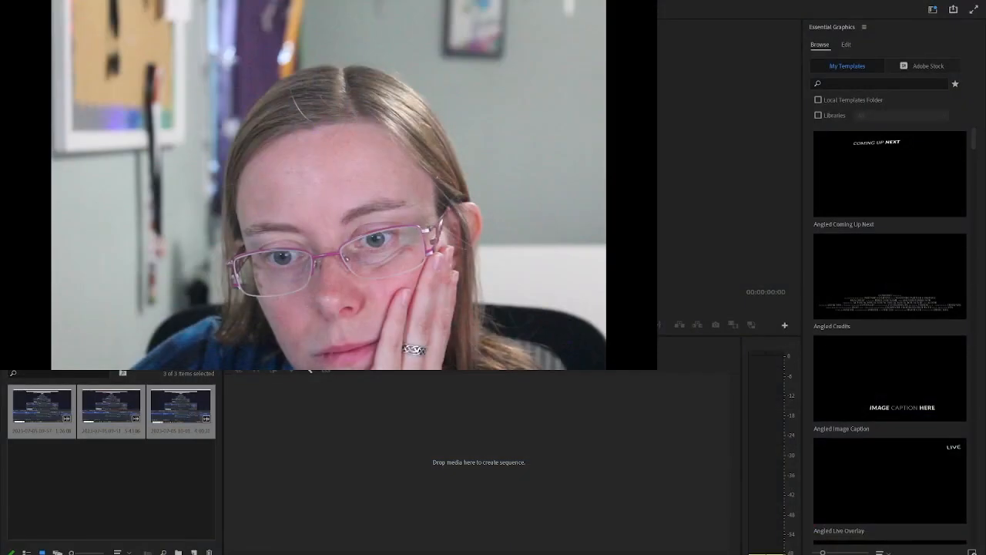
left_click(464, 539)
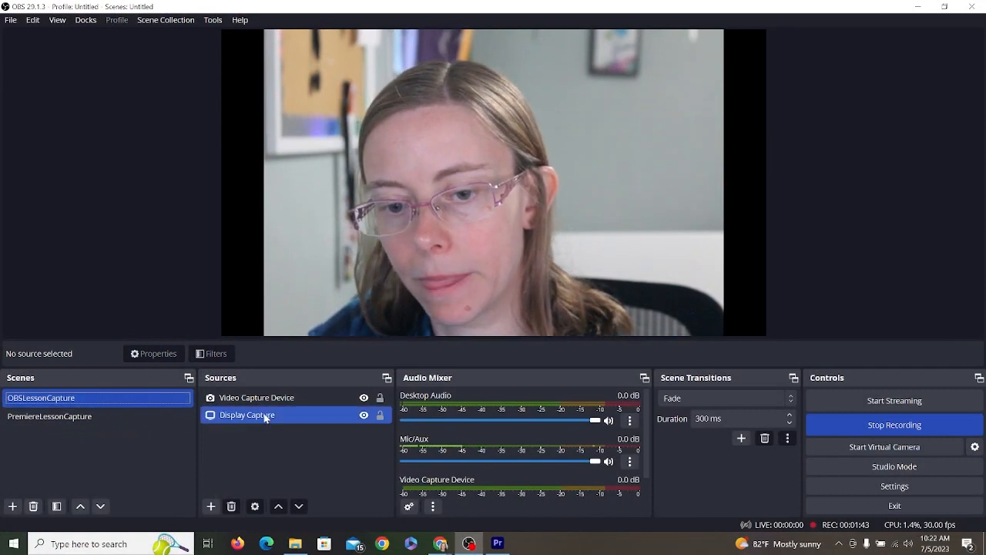
left_click(256, 398)
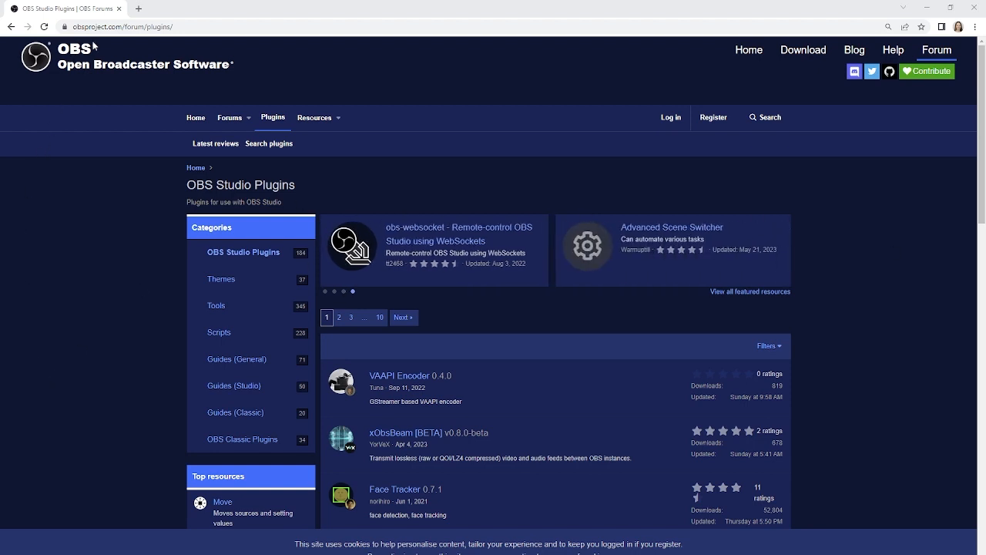
mouse_move(317, 109)
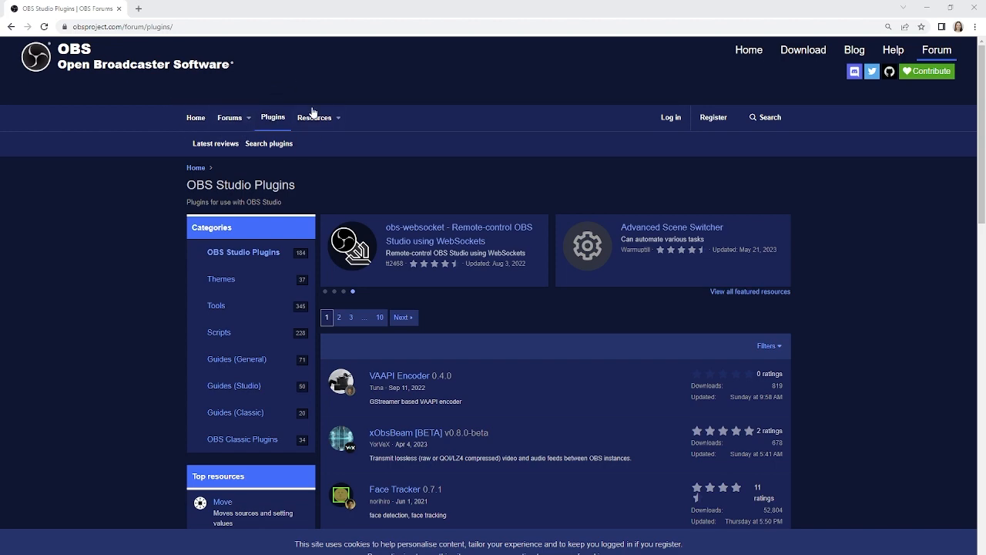
mouse_move(518, 283)
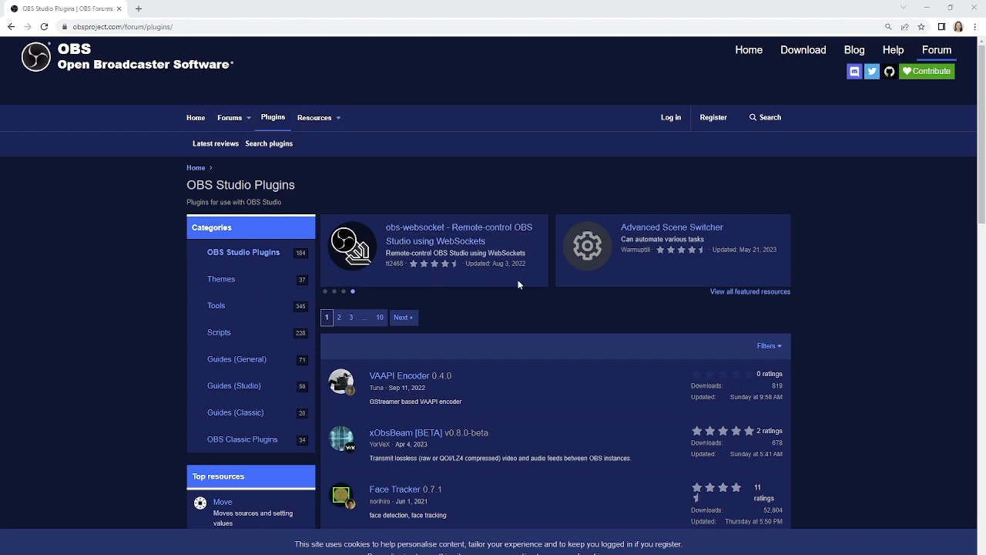
Step: Scroll the first page of OBS Studio Plugins down to the pagination and back up
scroll("down", 3)
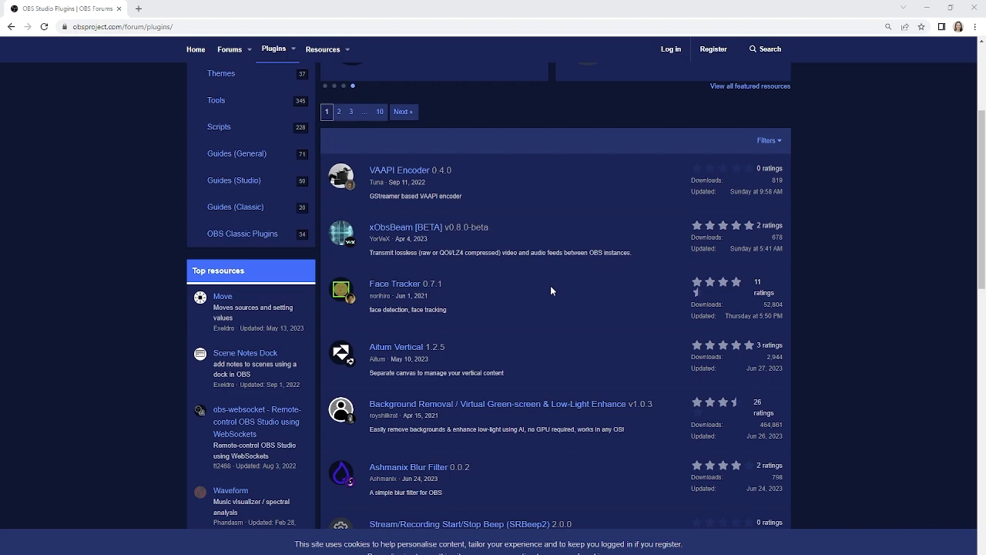
scroll("down", 3)
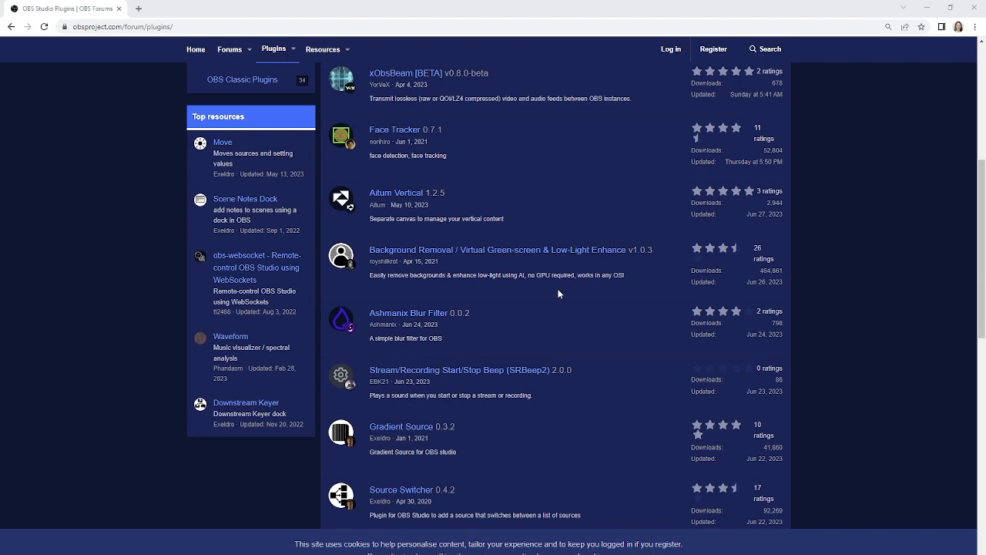
mouse_move(537, 313)
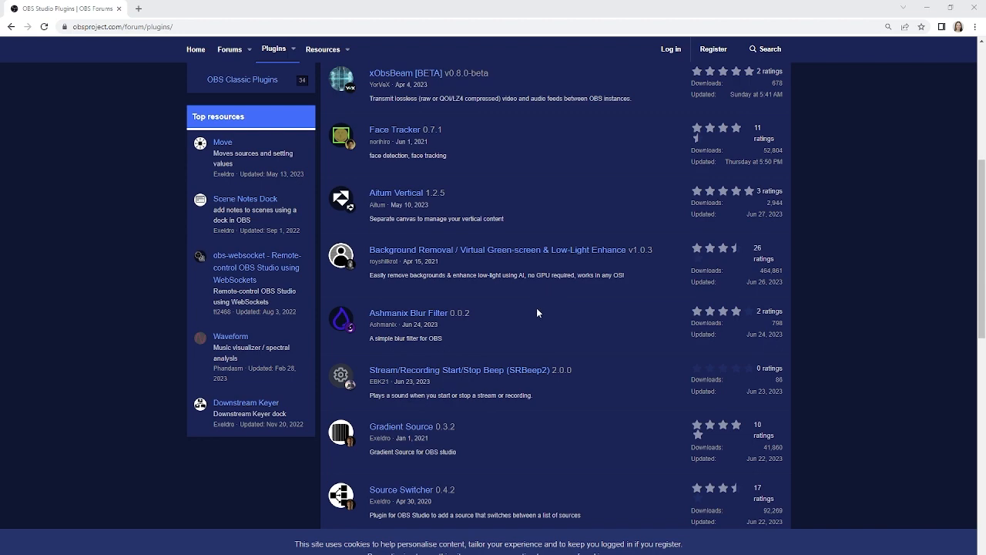
scroll("down", 3)
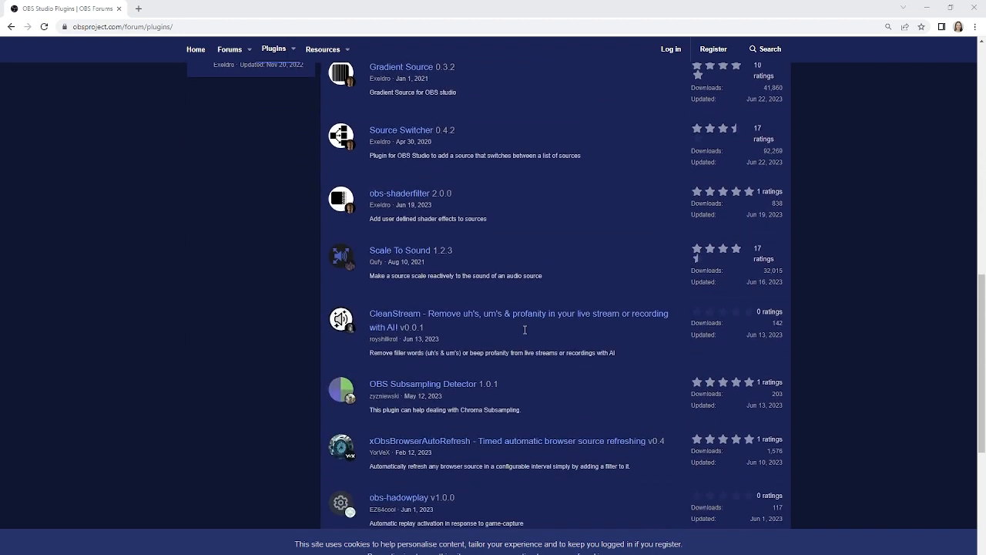
mouse_move(655, 294)
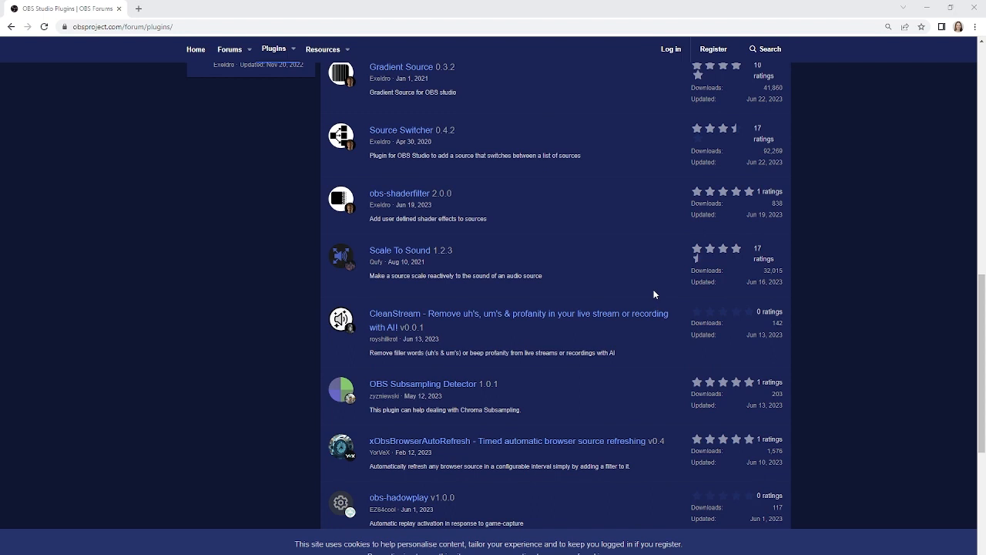
scroll("down", 3)
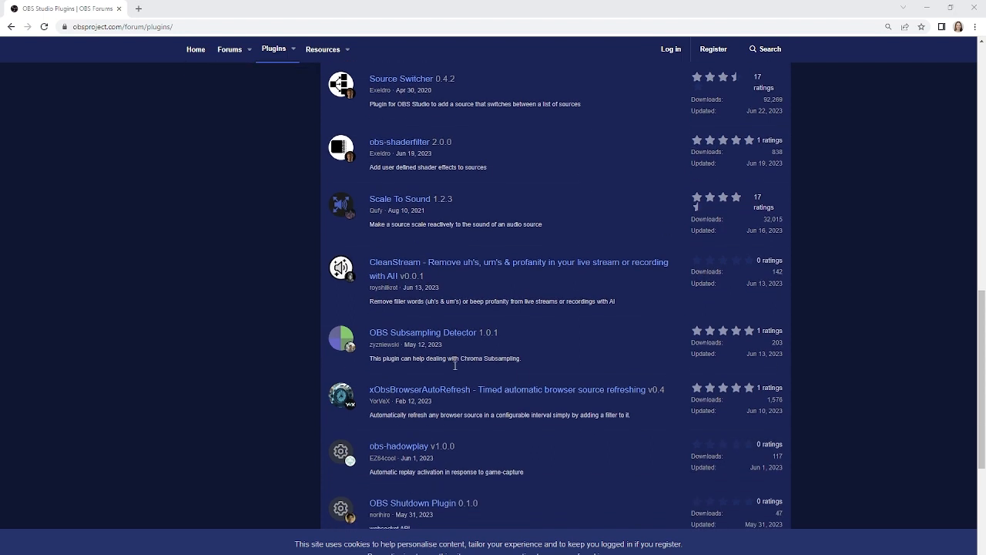
mouse_move(443, 339)
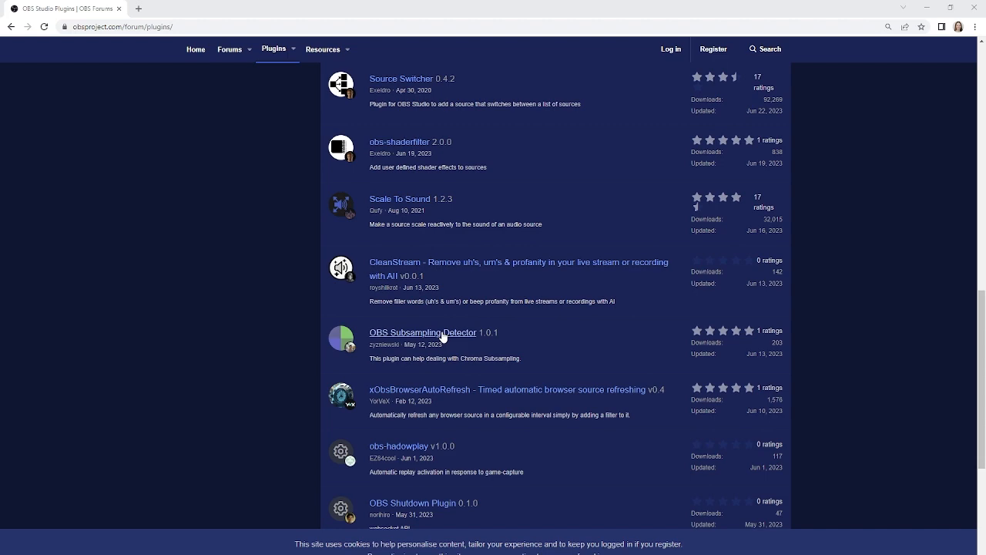
scroll("down", 3)
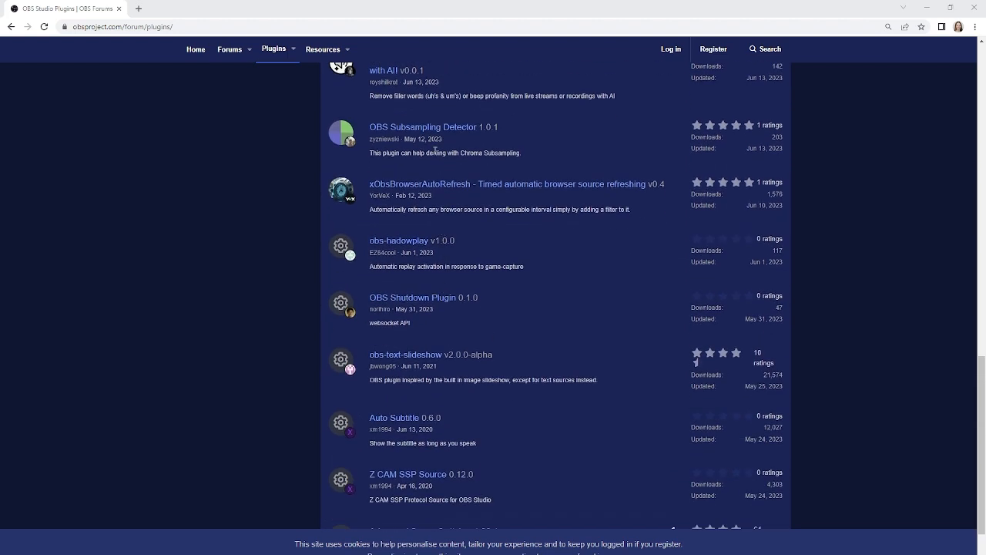
scroll("down", 3)
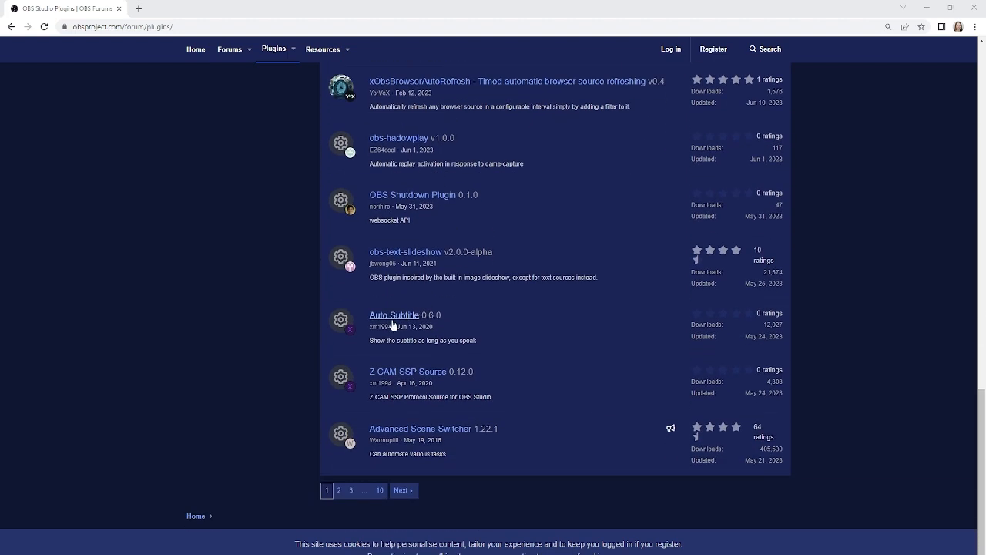
scroll("up", 3)
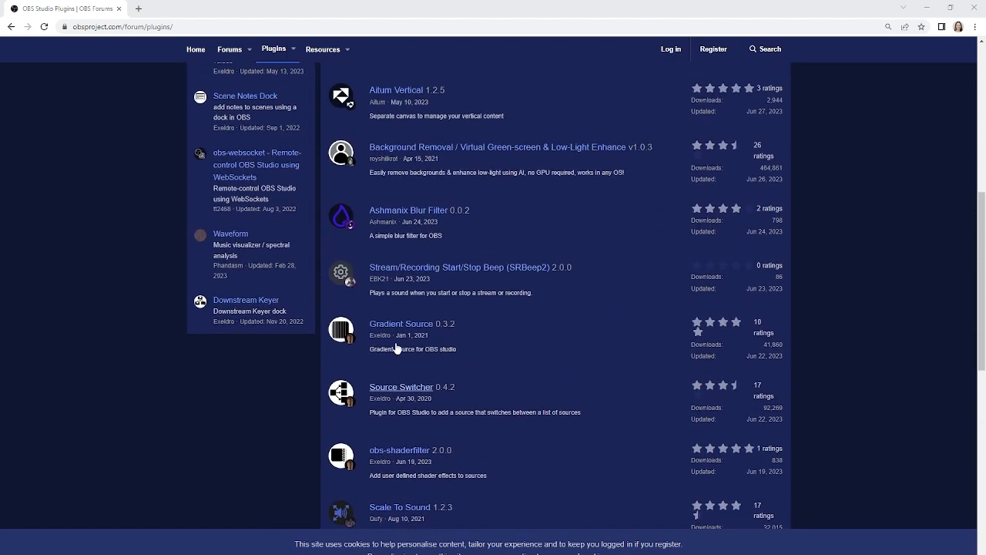
mouse_move(417, 299)
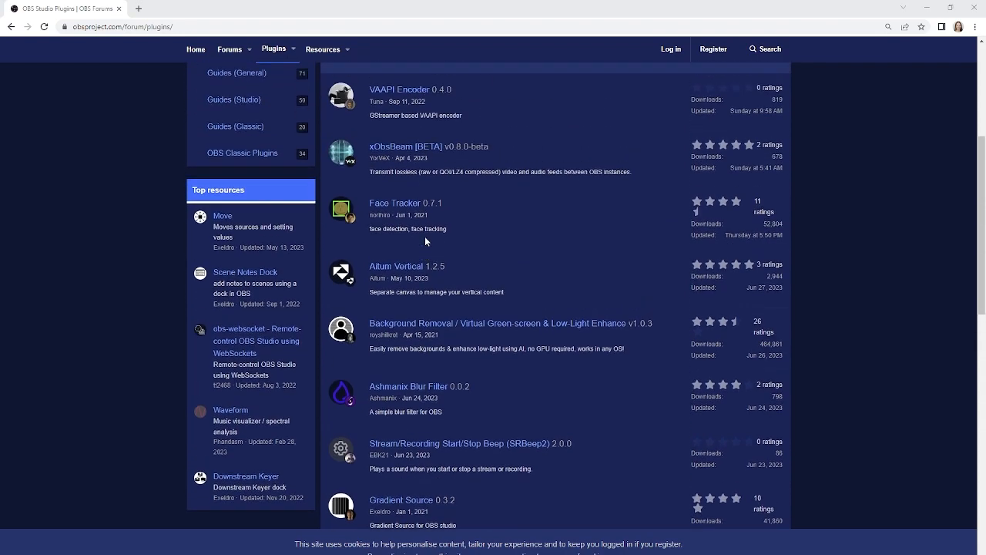
scroll("down", 3)
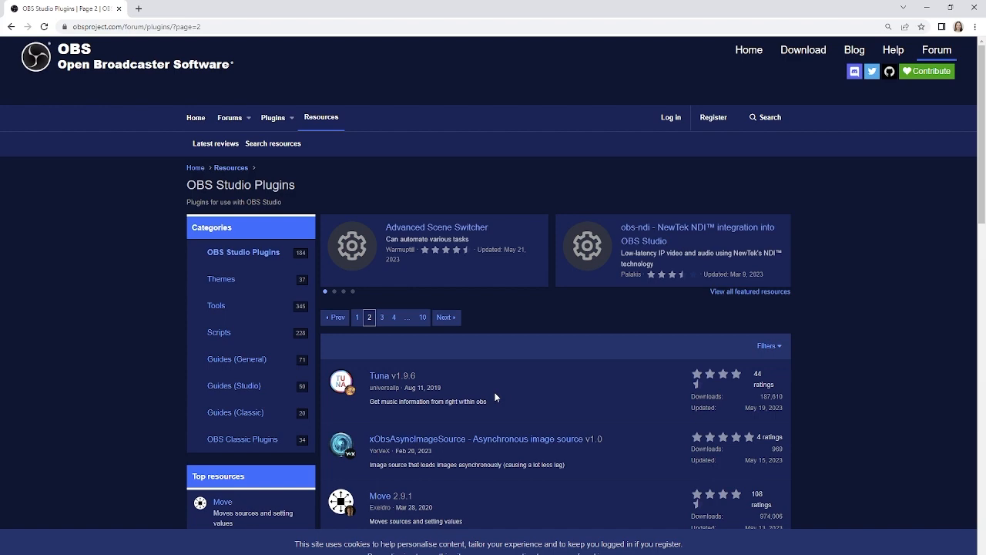
Step: Scroll down page 2 of the plugin listing past Tuna, Move, Source Clone, Teleport and DroidCam OBS Camera
scroll("down", 3)
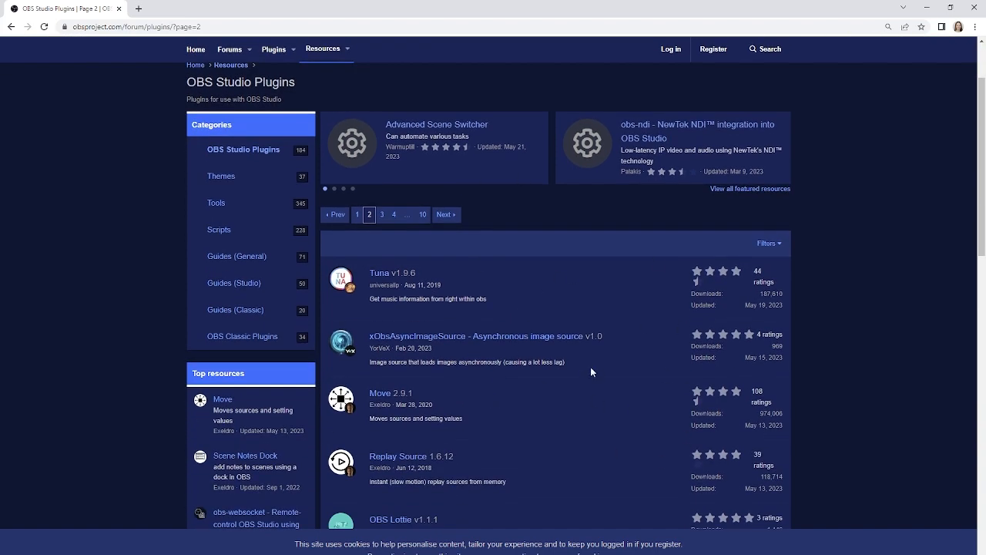
mouse_move(456, 461)
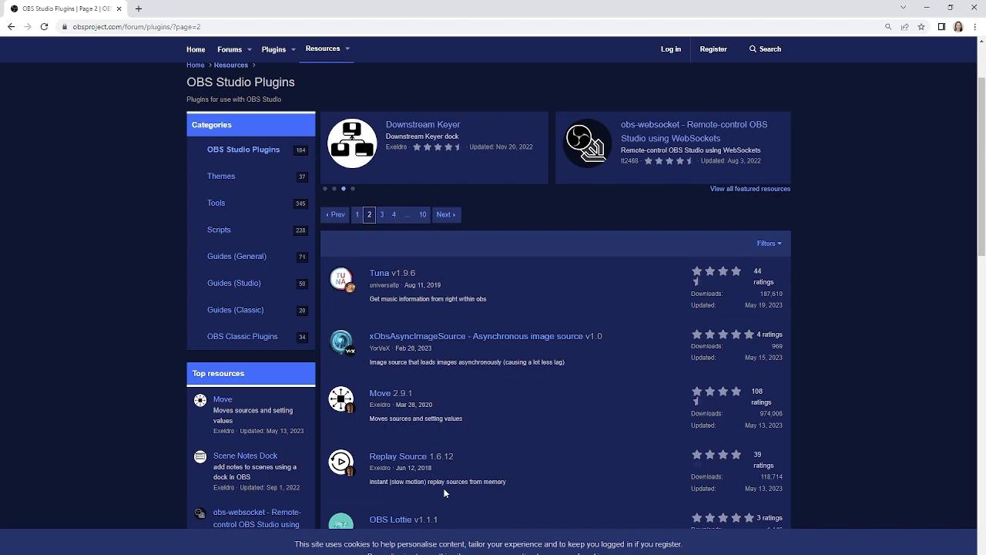
scroll("down", 3)
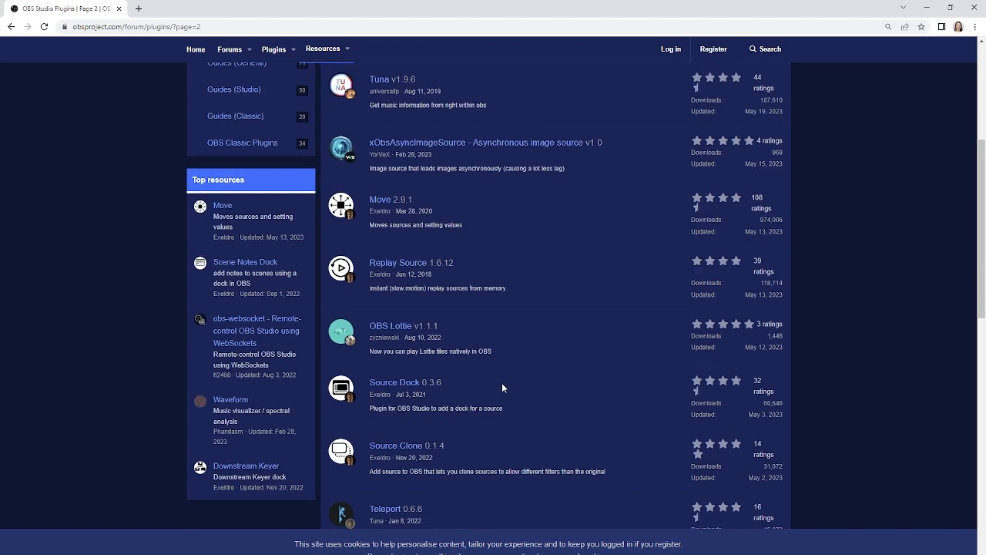
scroll("down", 3)
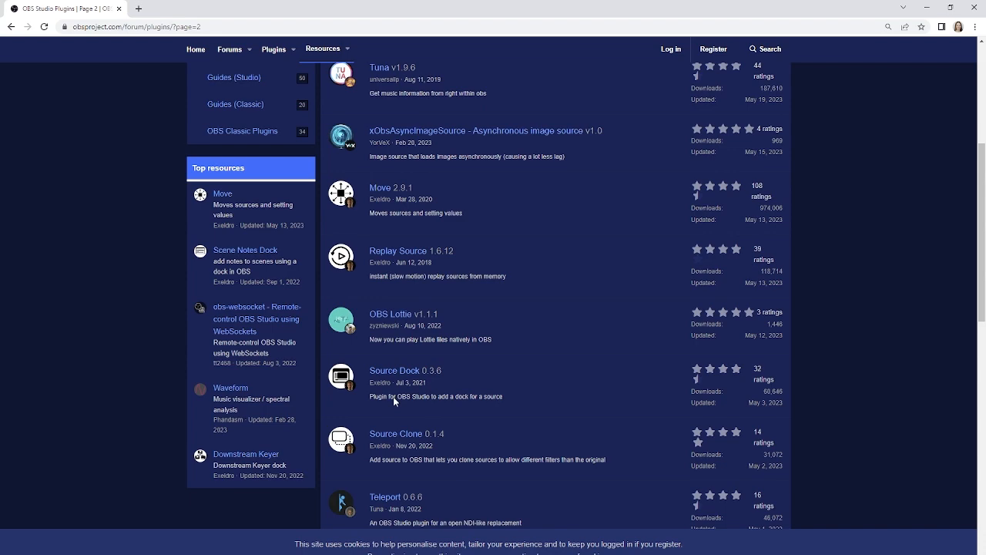
scroll("down", 3)
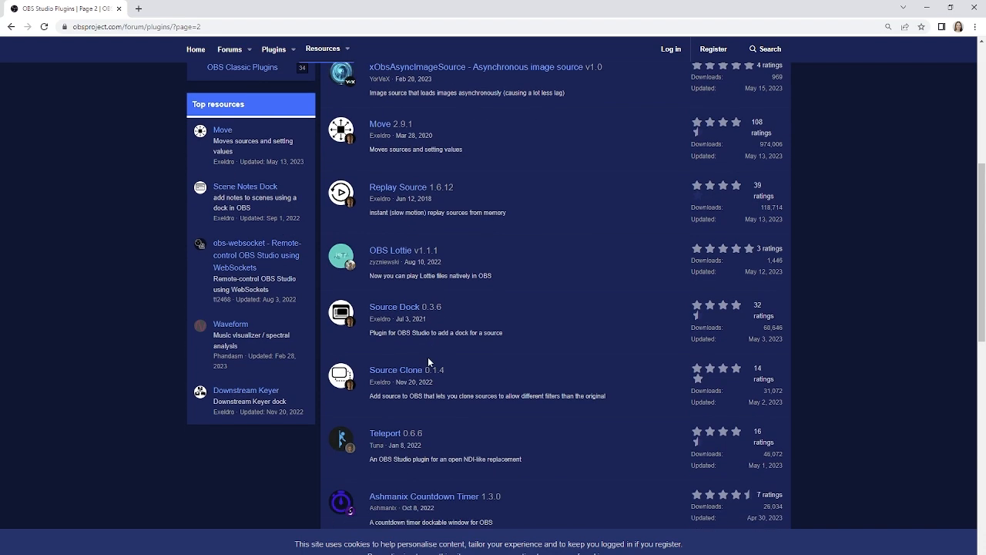
scroll("down", 3)
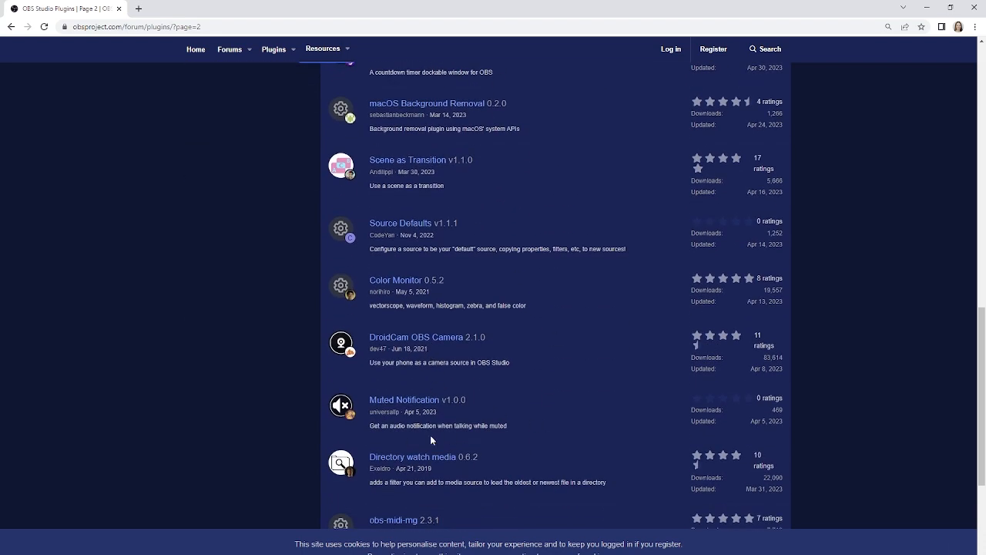
mouse_move(958, 524)
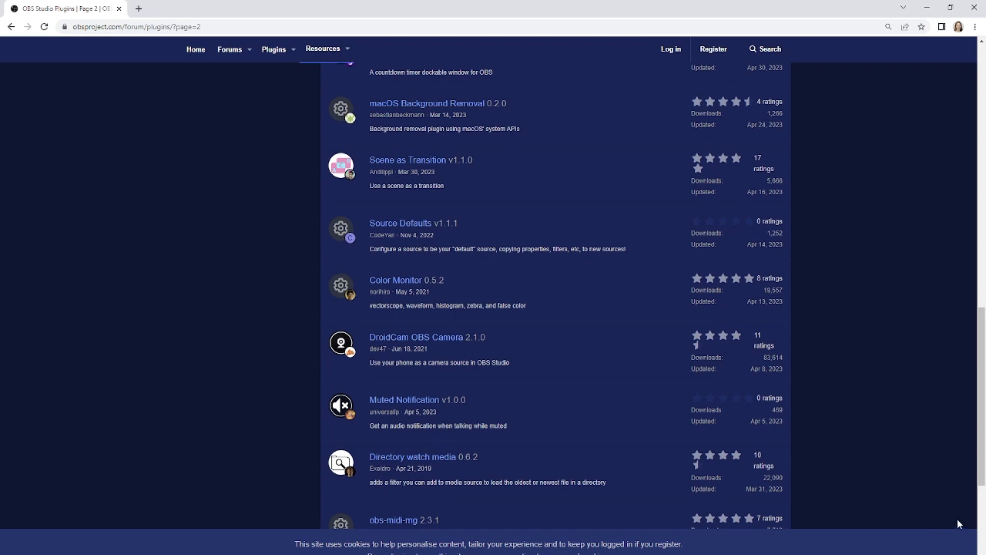